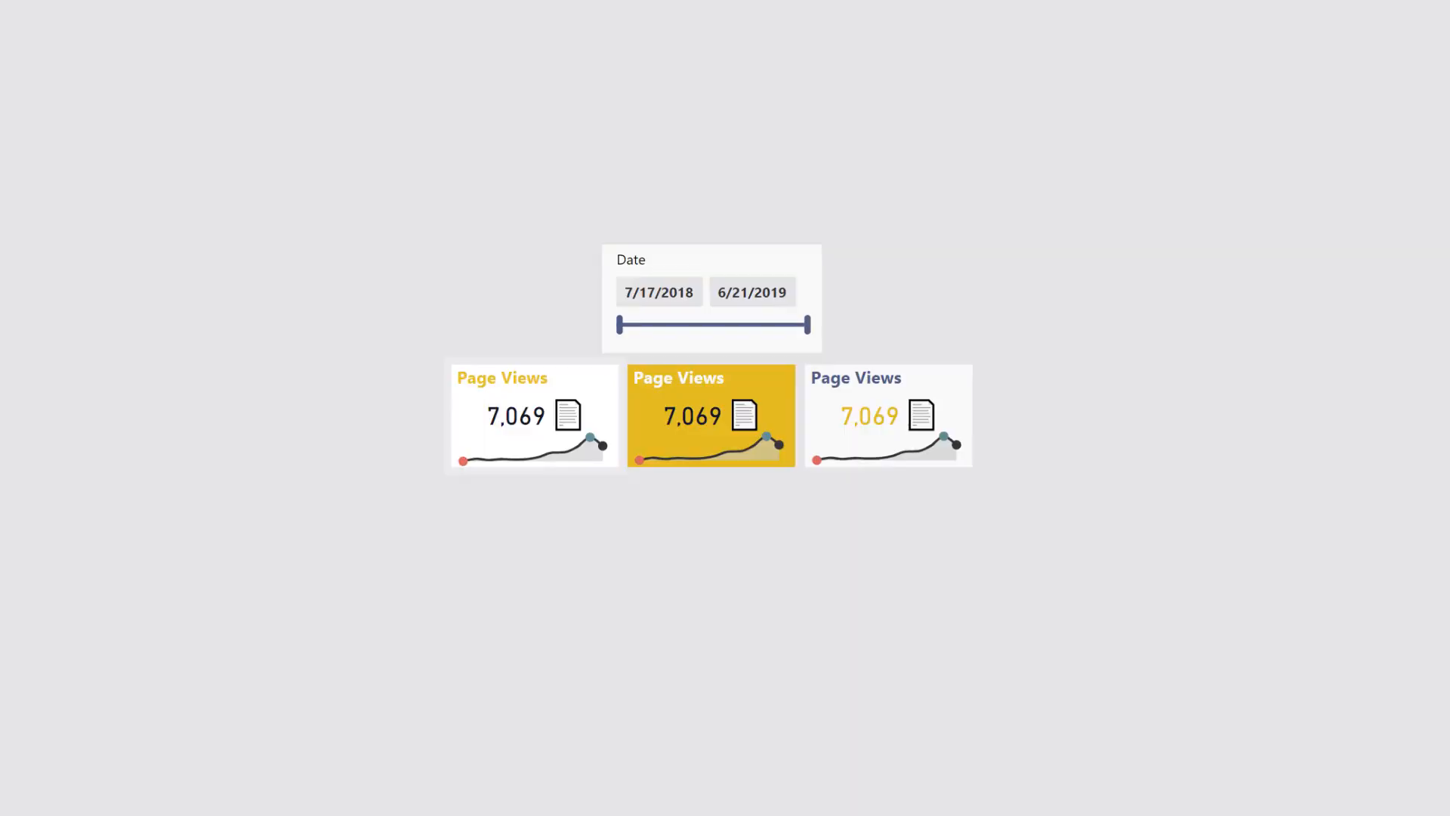
Drag the Date slicer handles through several ranges, ending at 3/27/2019–6/21/2019.
click(534, 415)
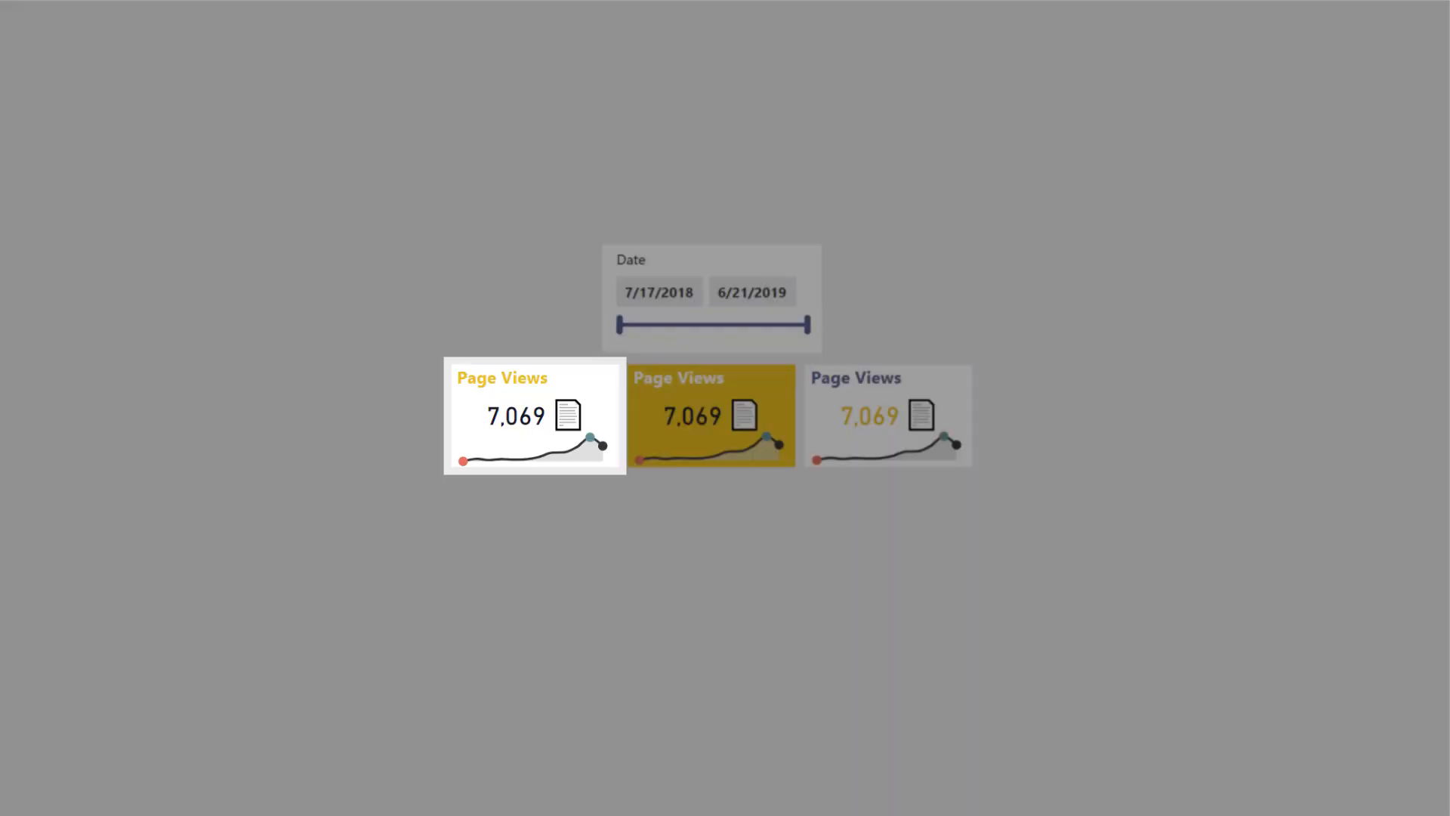
click(712, 416)
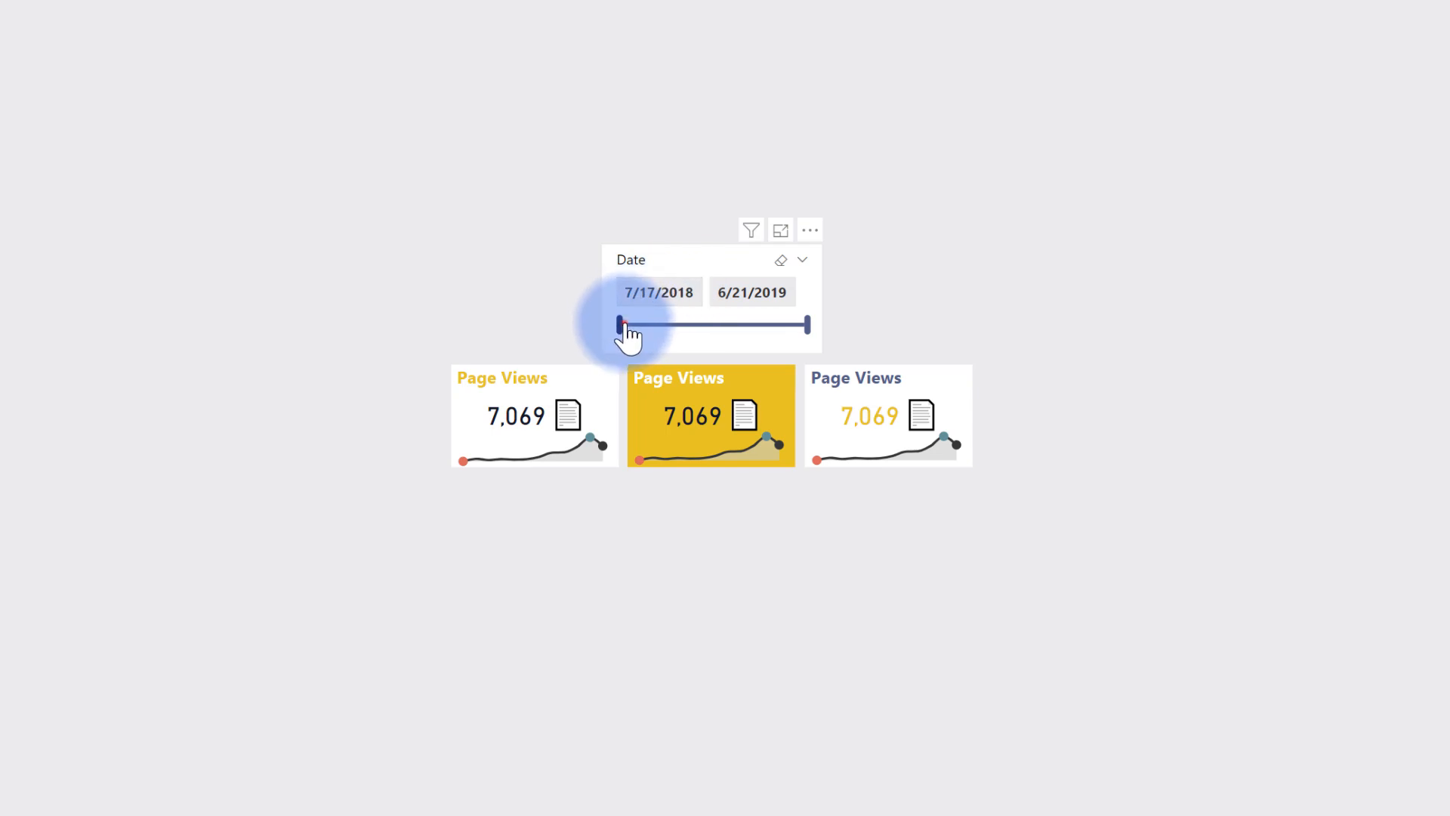
drag(625, 325, 767, 329)
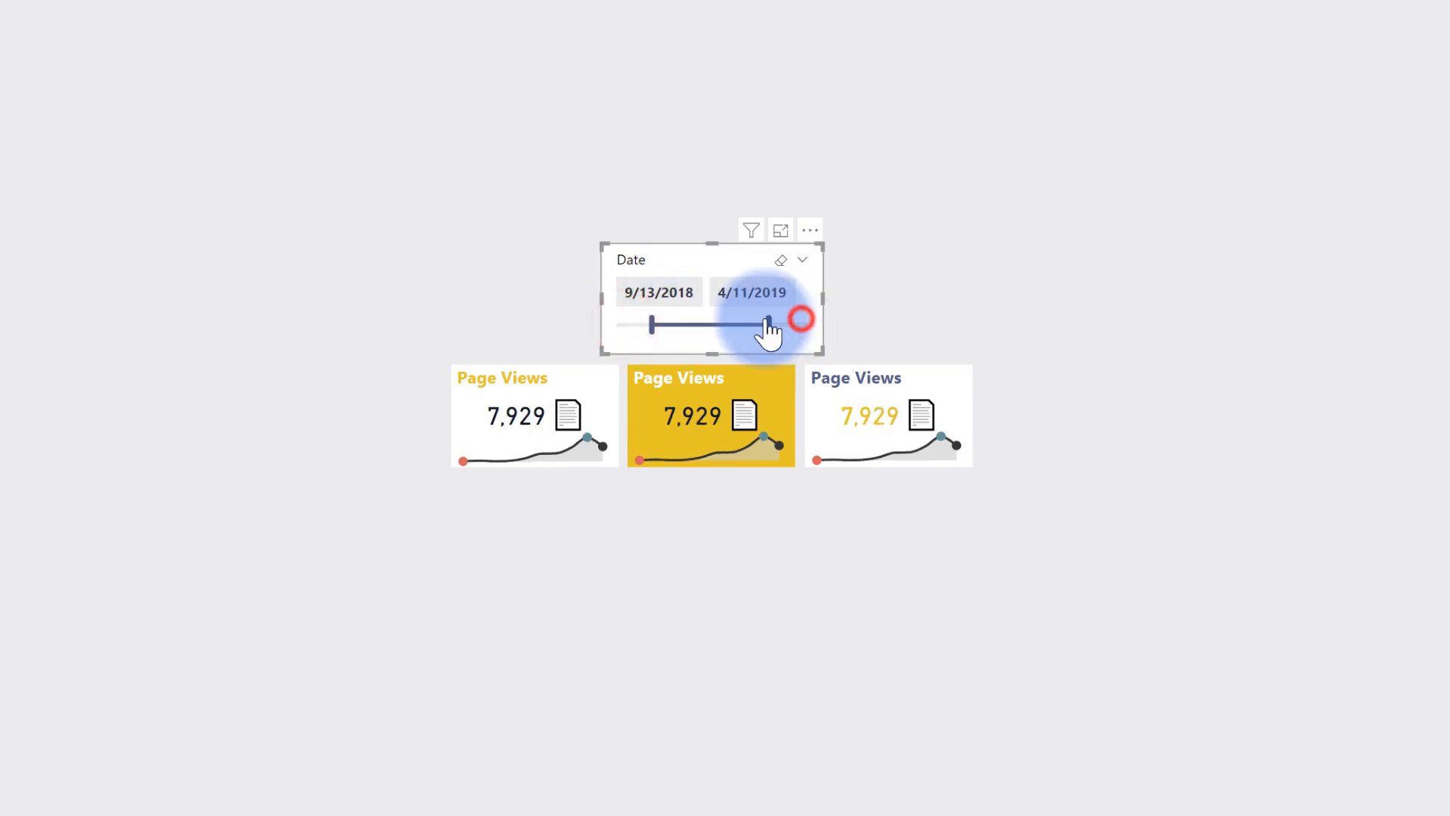
drag(772, 325, 730, 325)
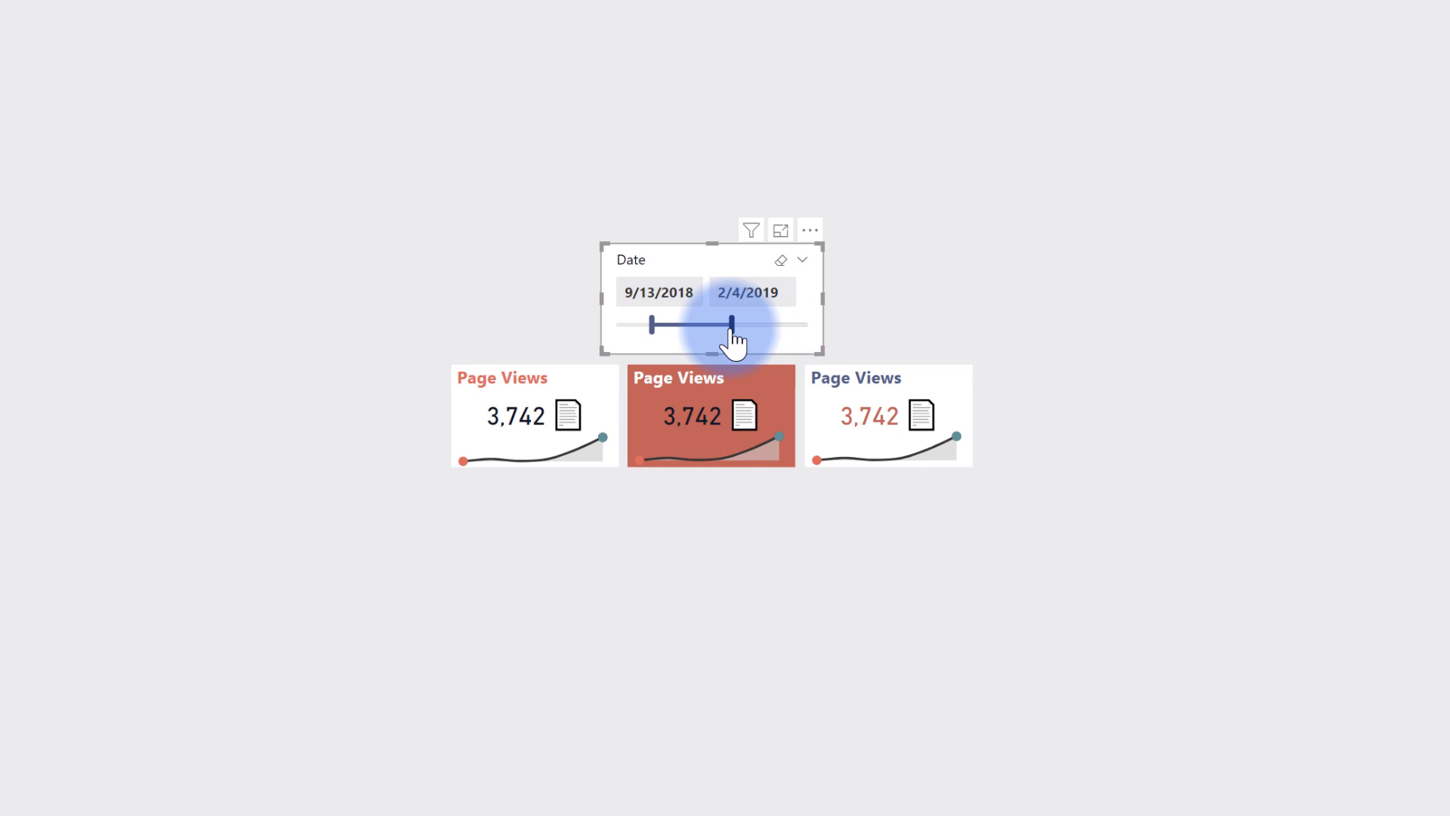
drag(730, 324, 805, 325)
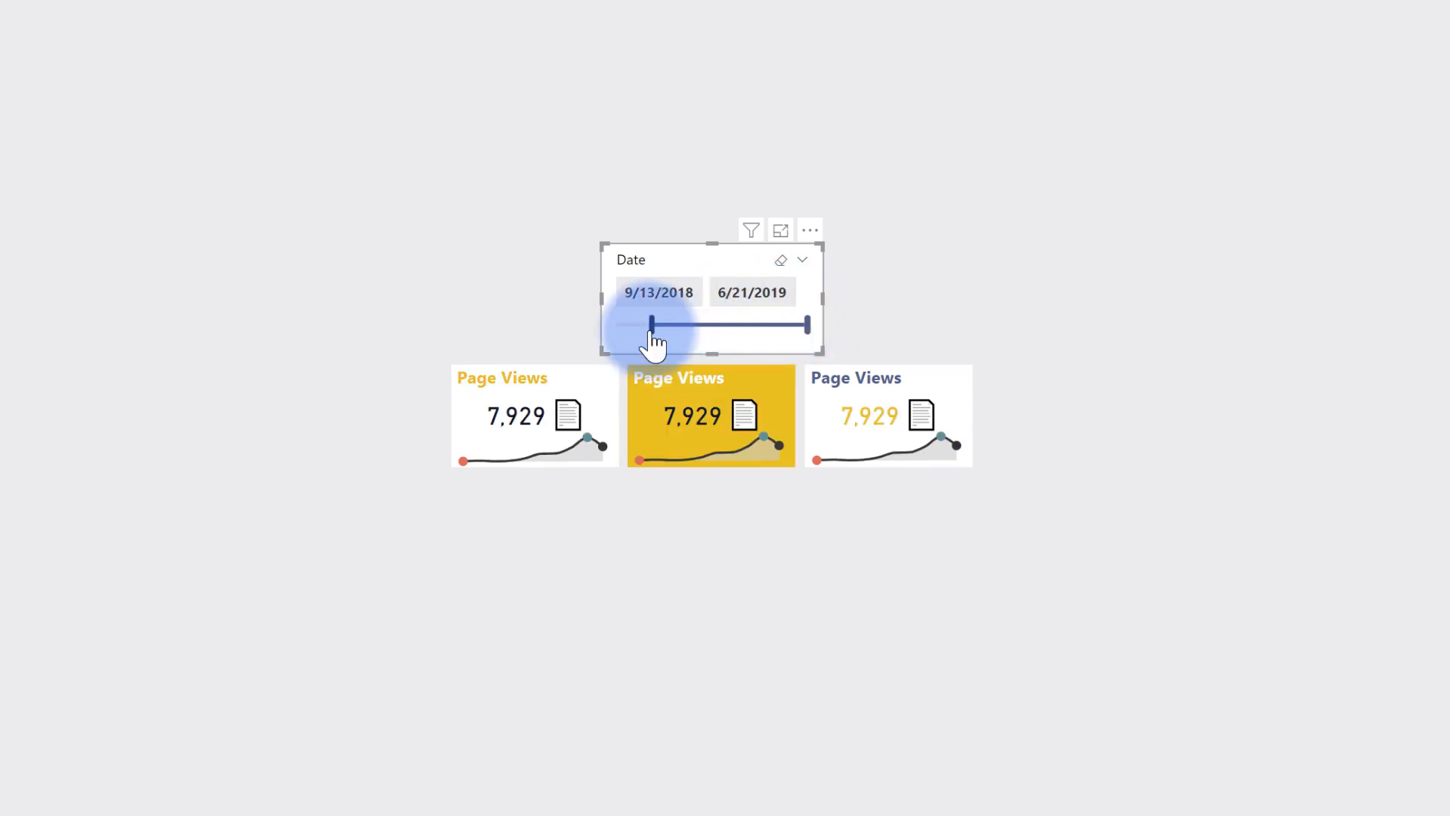
drag(650, 325, 758, 325)
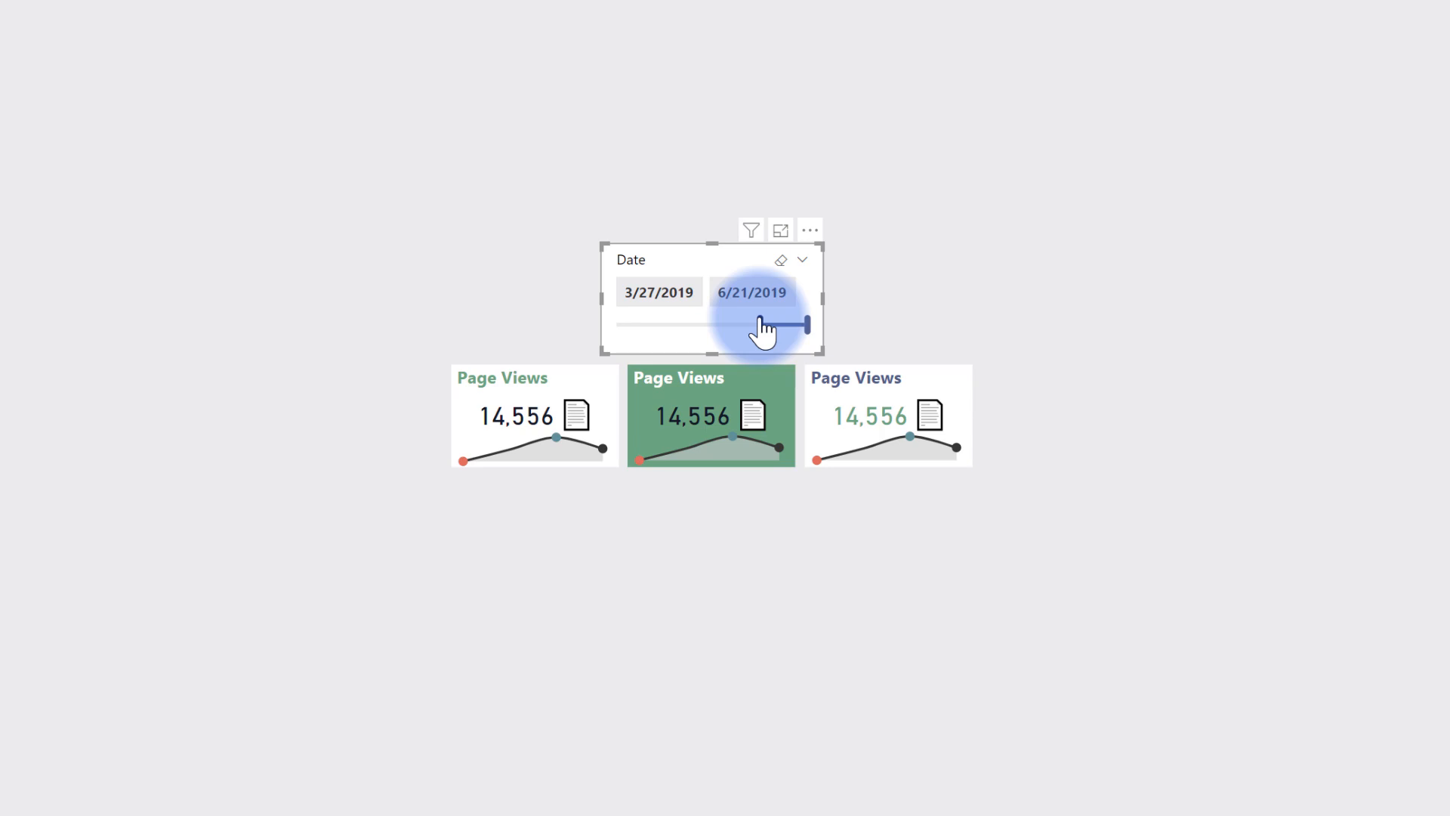
drag(784, 325, 618, 324)
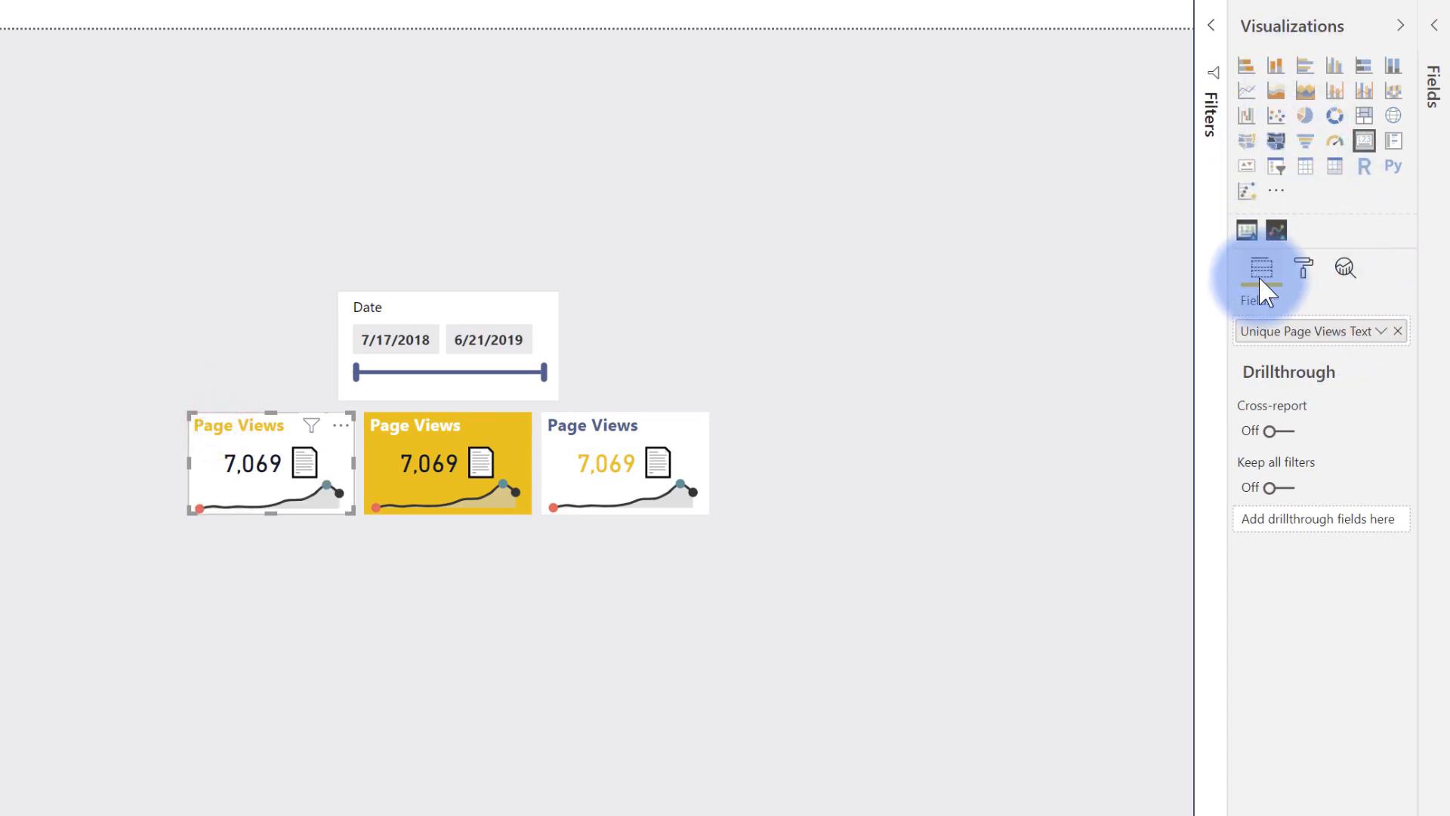
Open the first Page Views card's format settings and expand its Title section.
click(1302, 268)
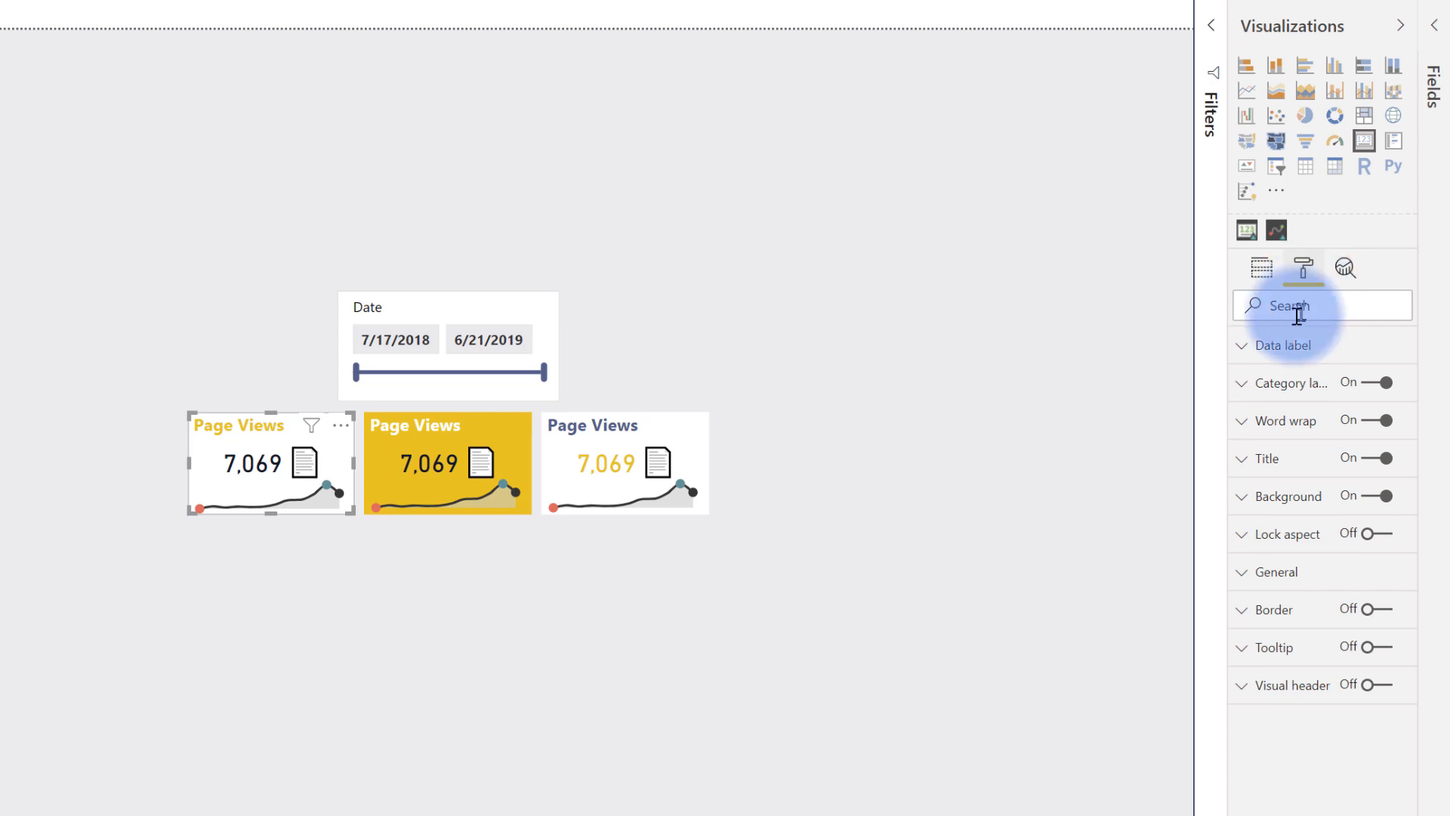
mouse_move(1286, 500)
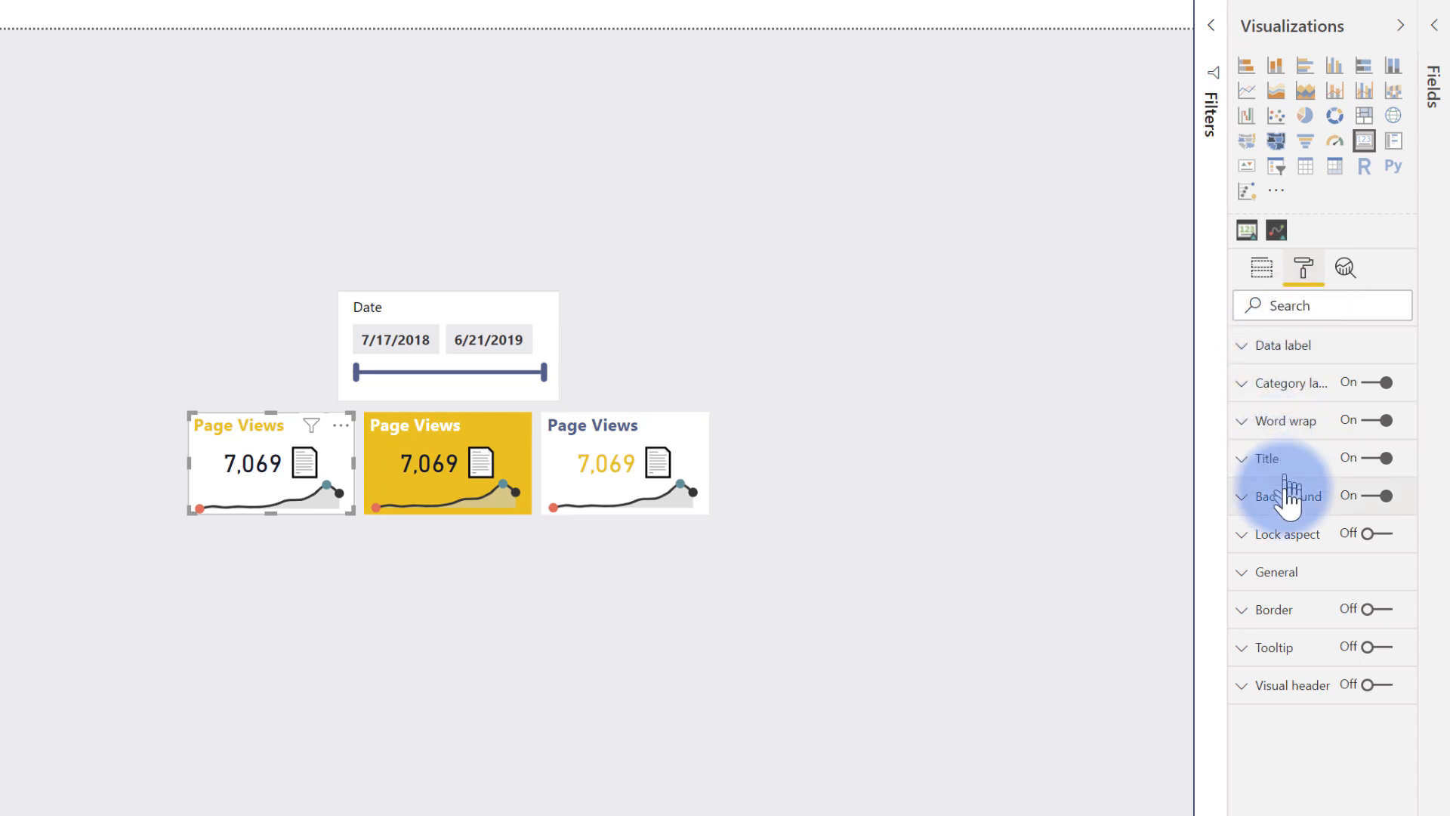
click(1266, 458)
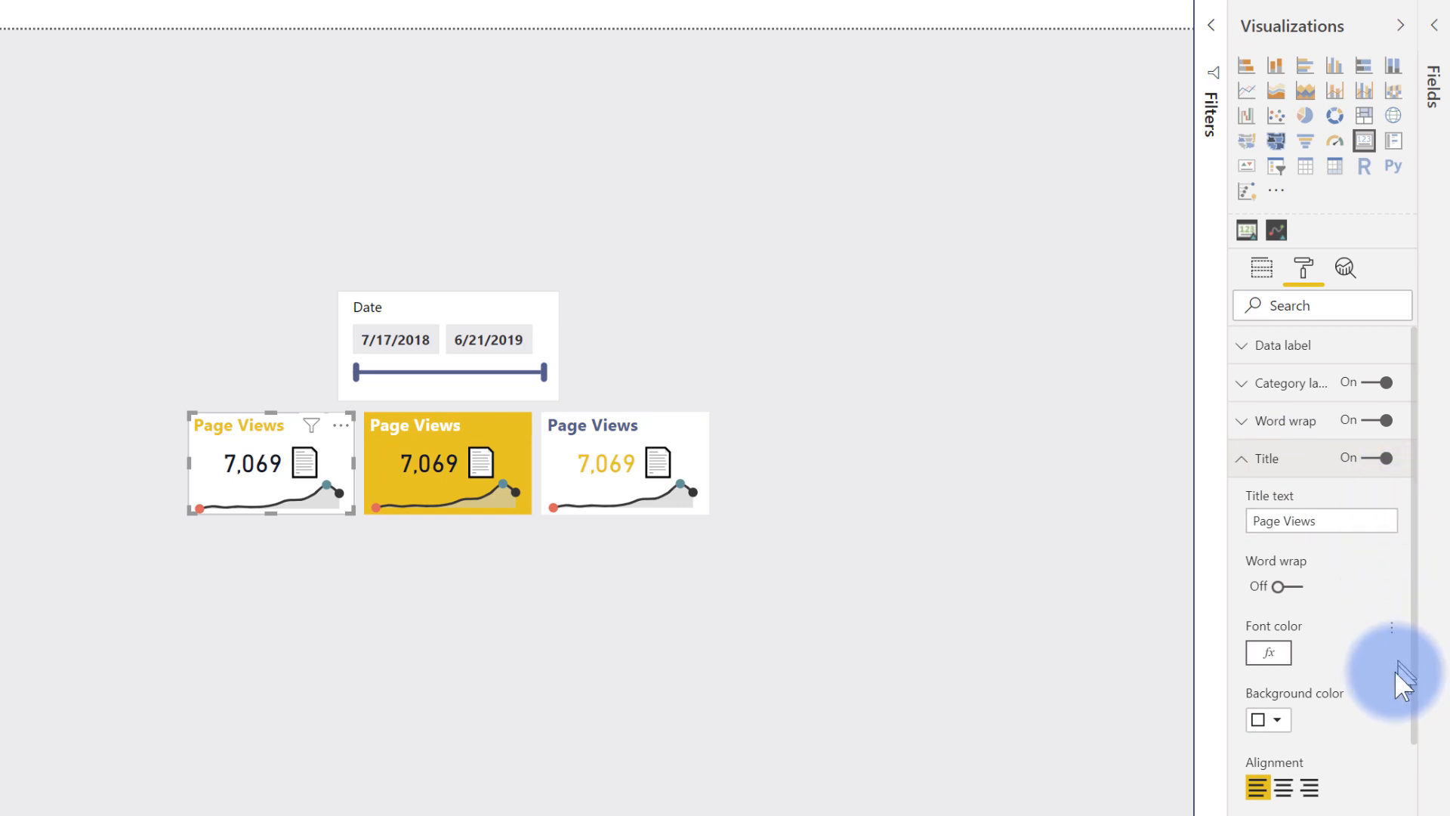
mouse_move(1398, 650)
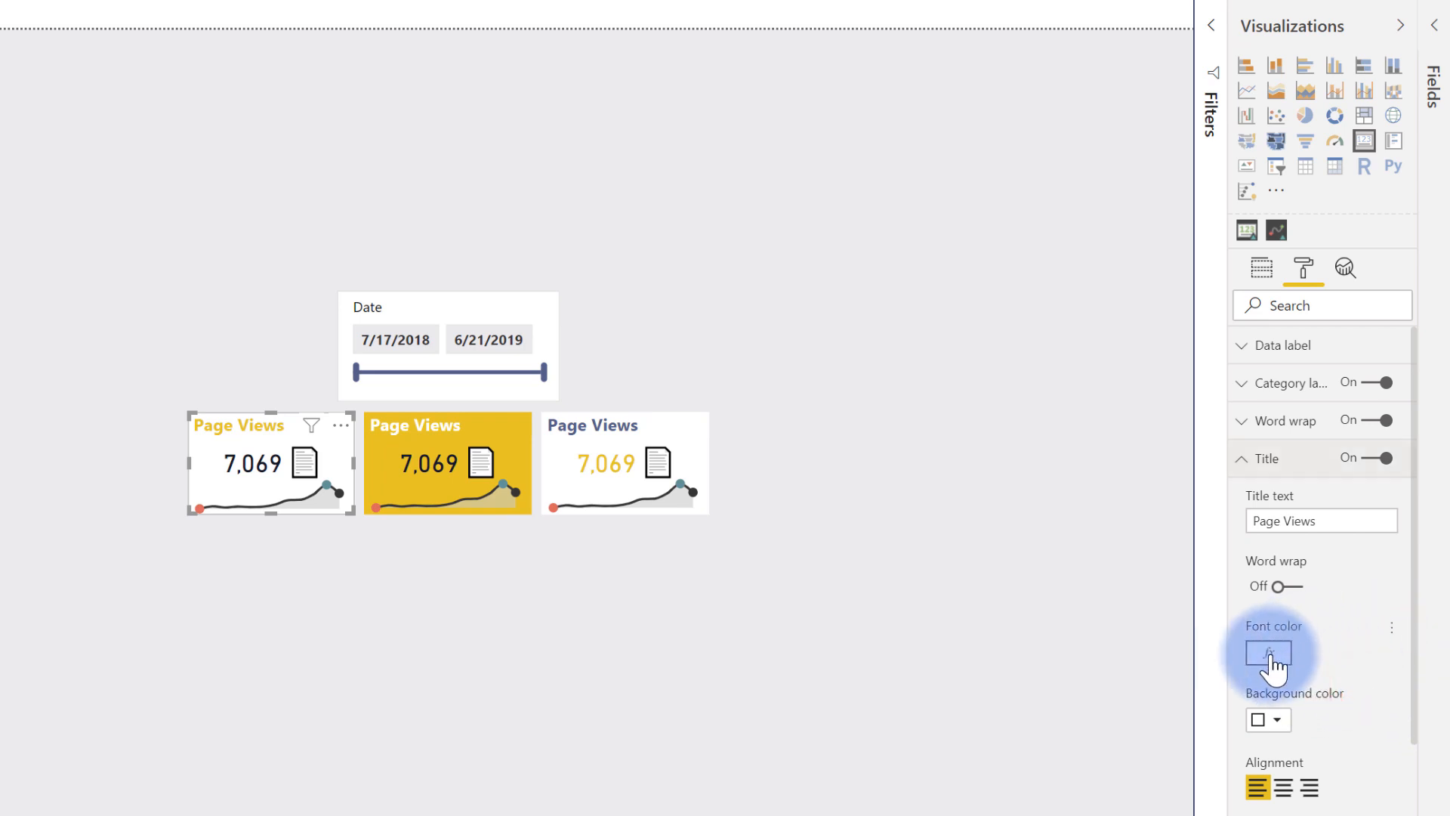
Colour the first card's title by Avg Daily Page Views rules: green ≥10000, yellow ≥5000, red below.
click(1391, 627)
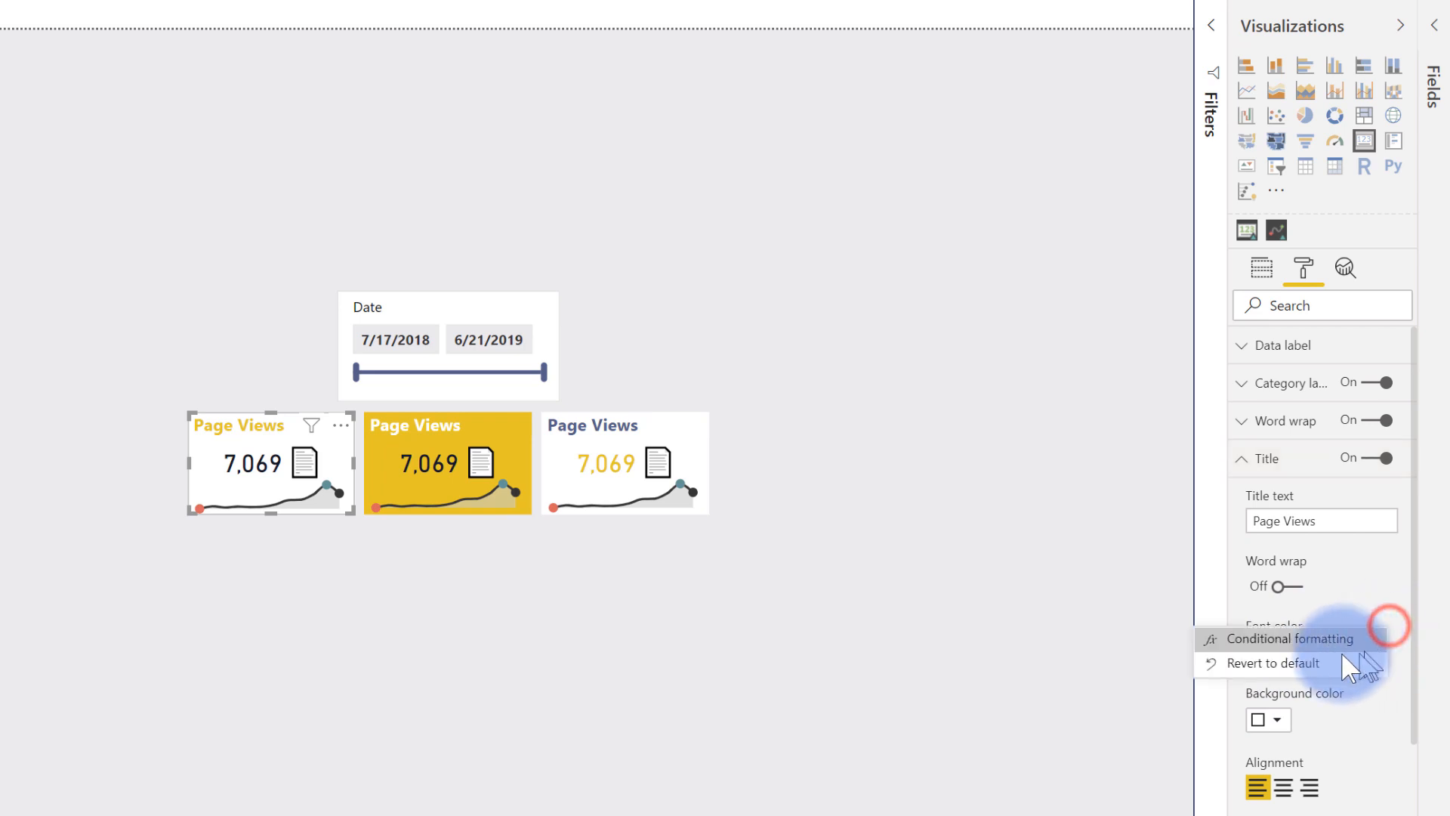
click(1291, 638)
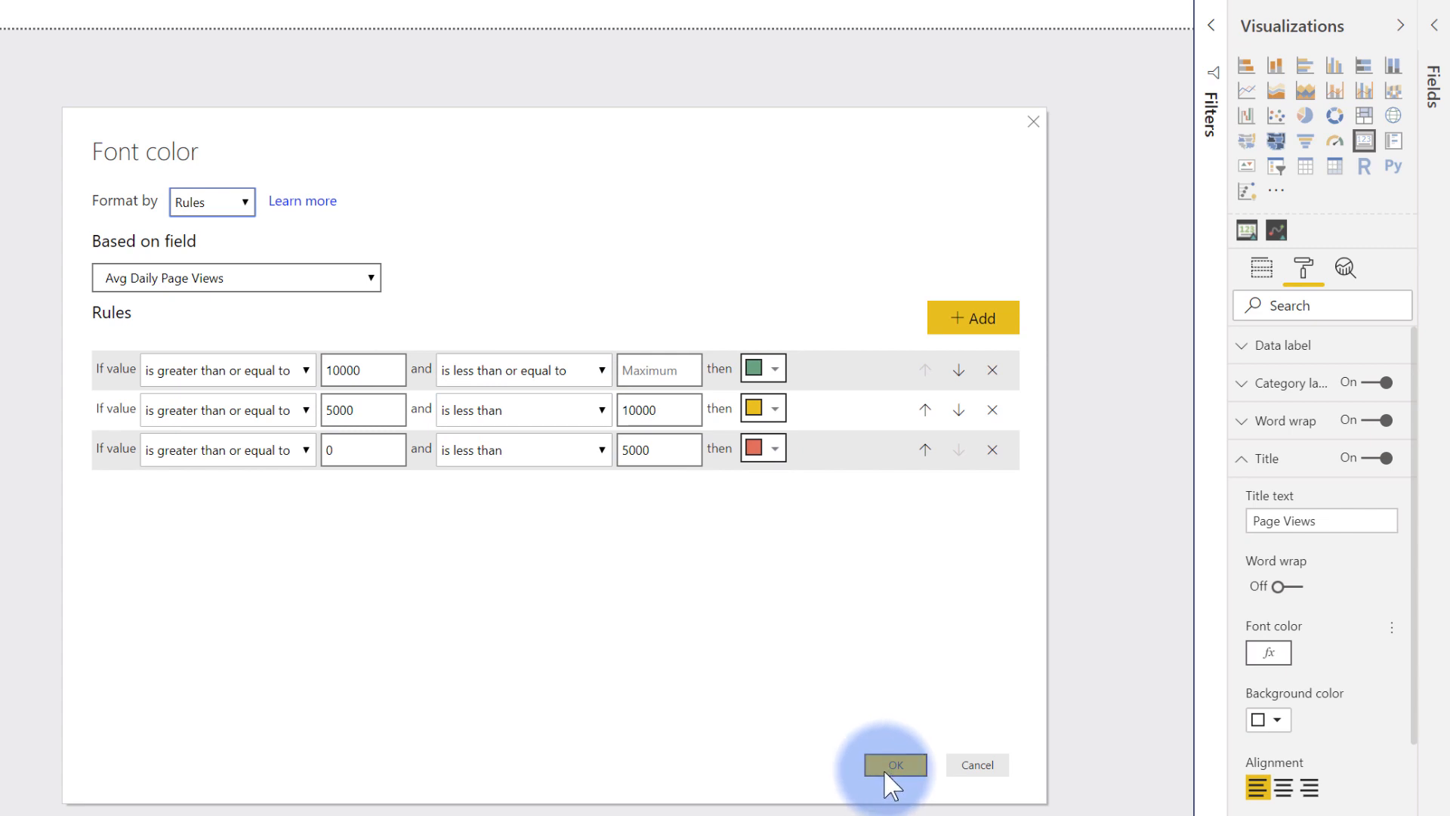
click(894, 764)
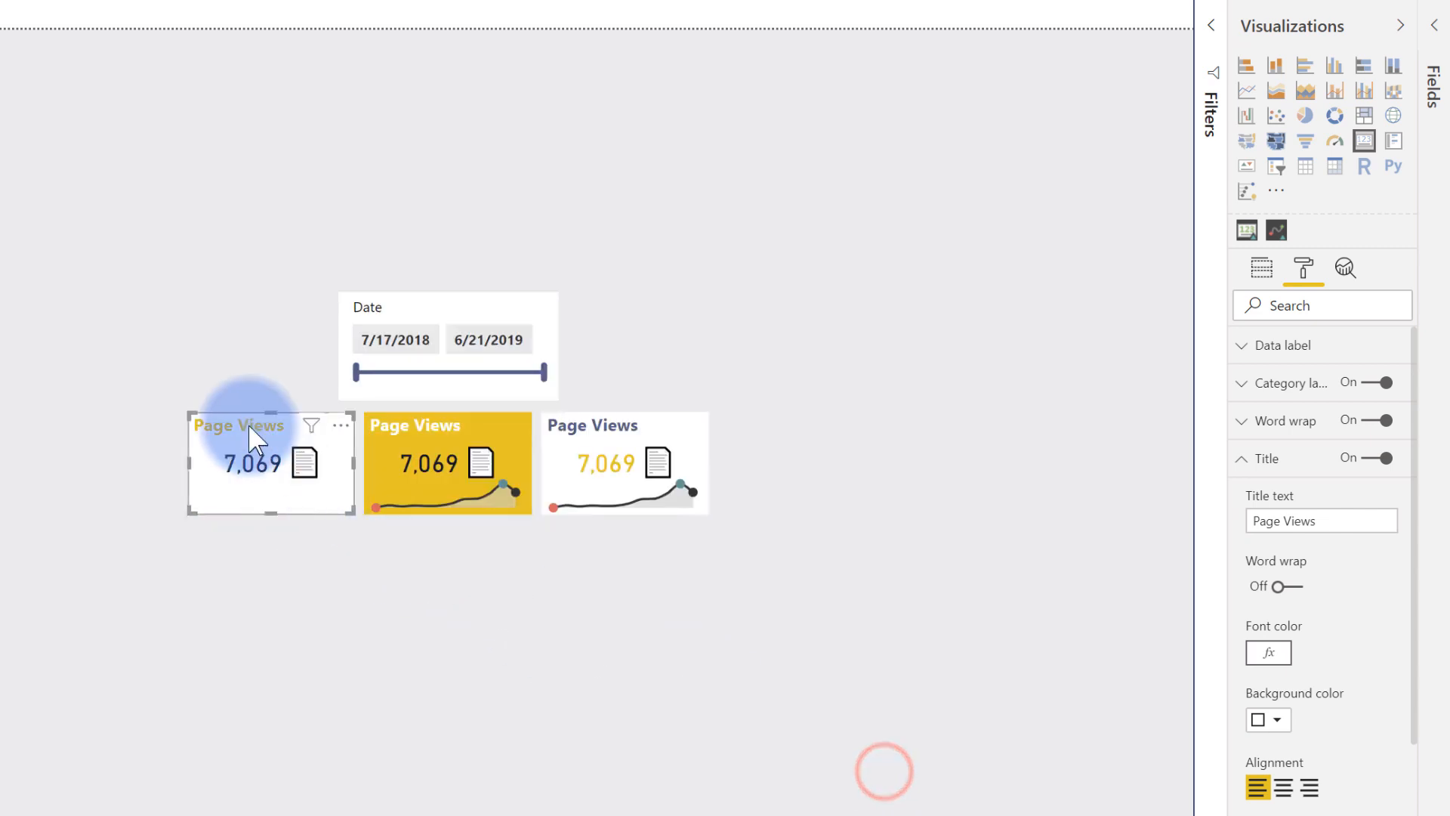
Rule-colour the second card's background by Avg Daily Page Views, then show the third card's Data label settings.
click(435, 462)
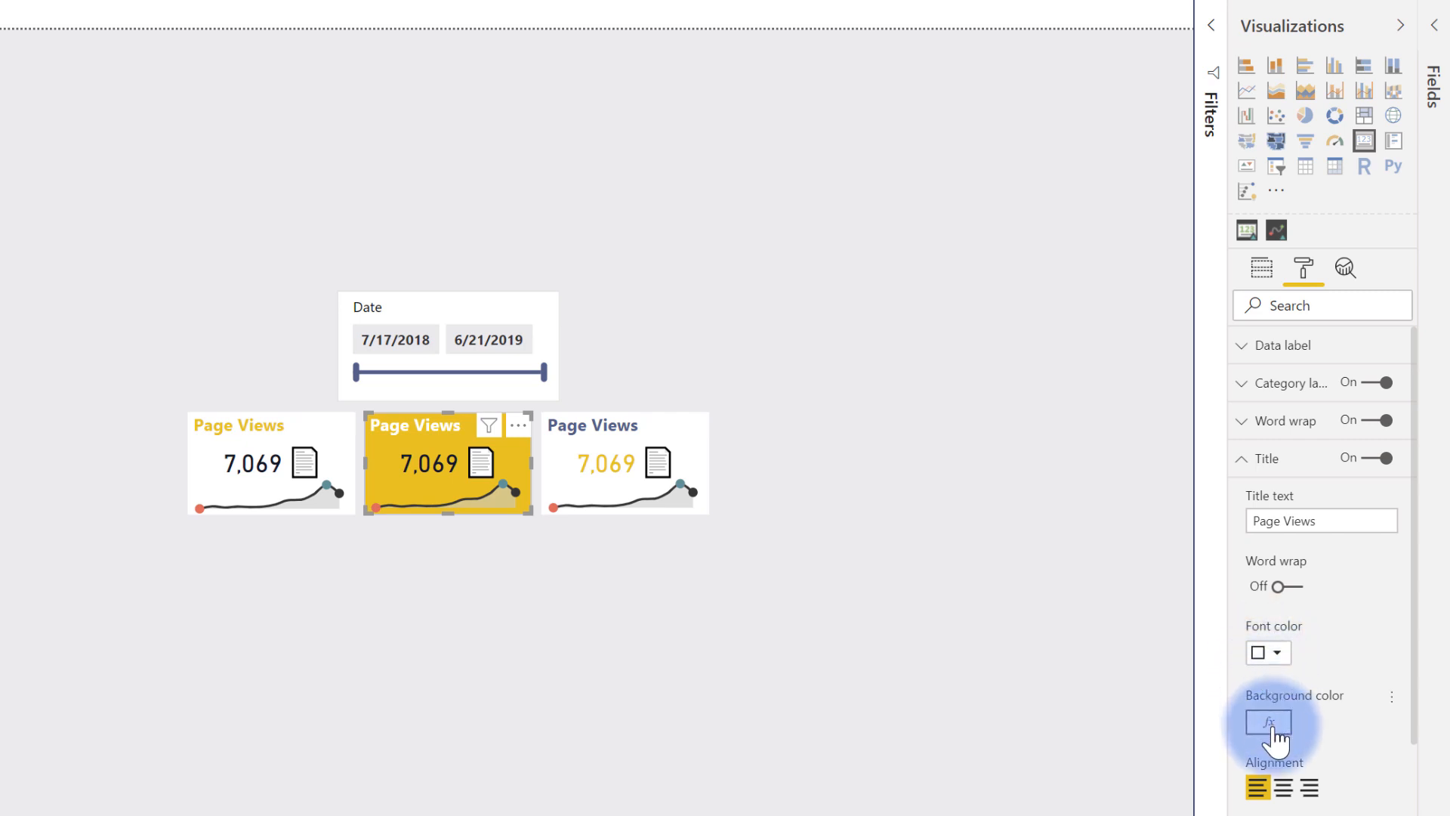
mouse_move(1392, 705)
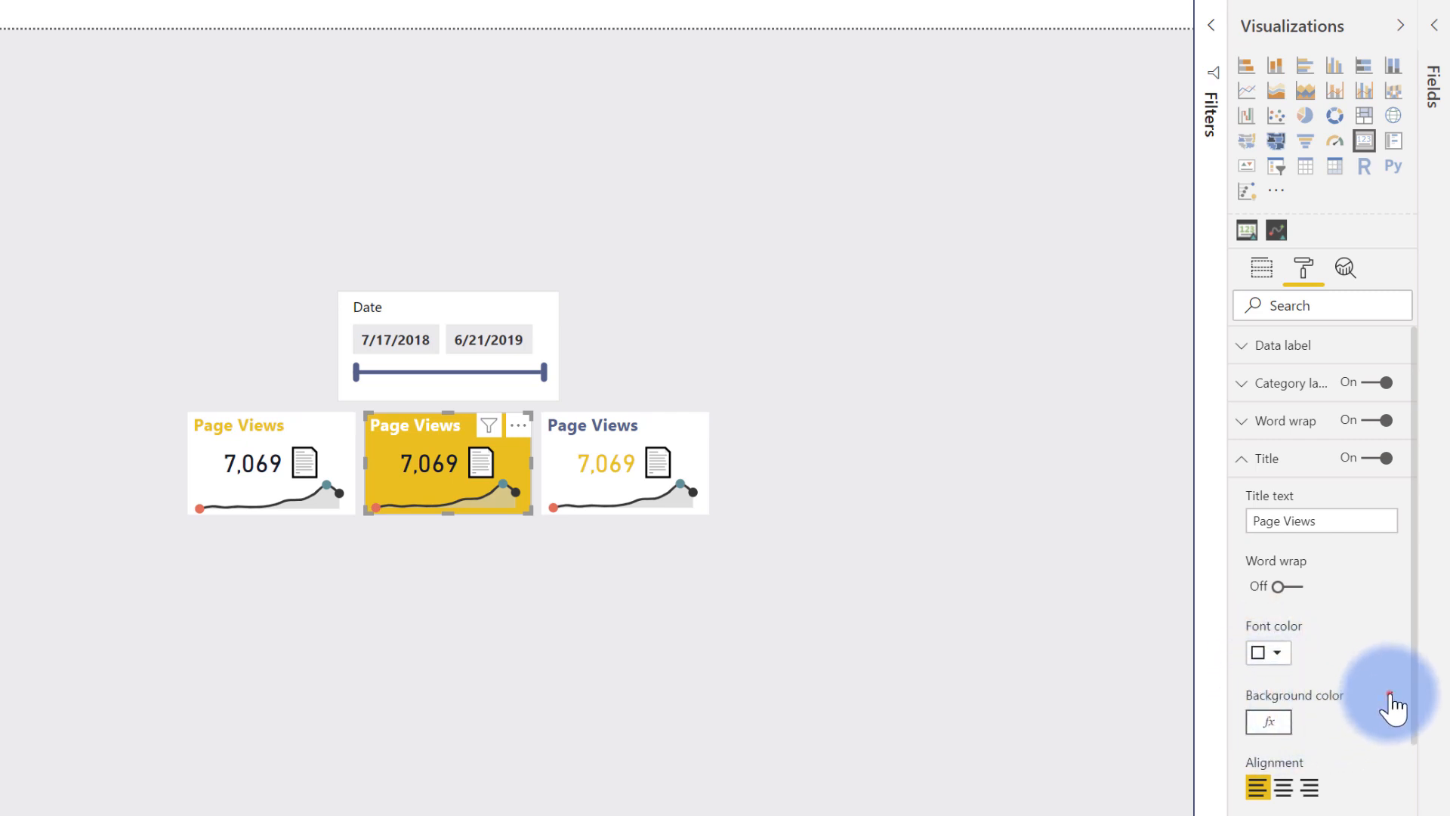
click(1243, 458)
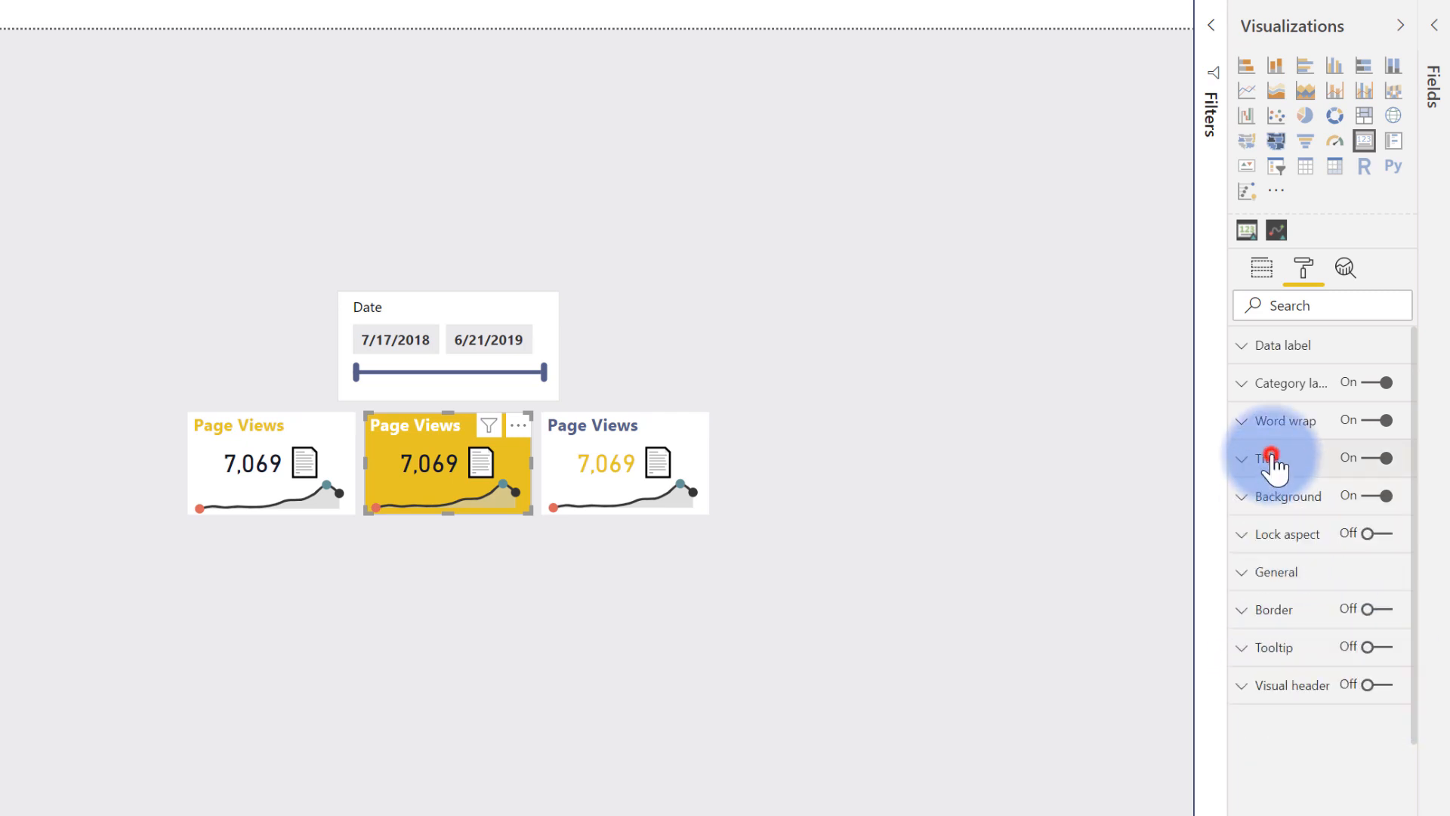
click(1288, 497)
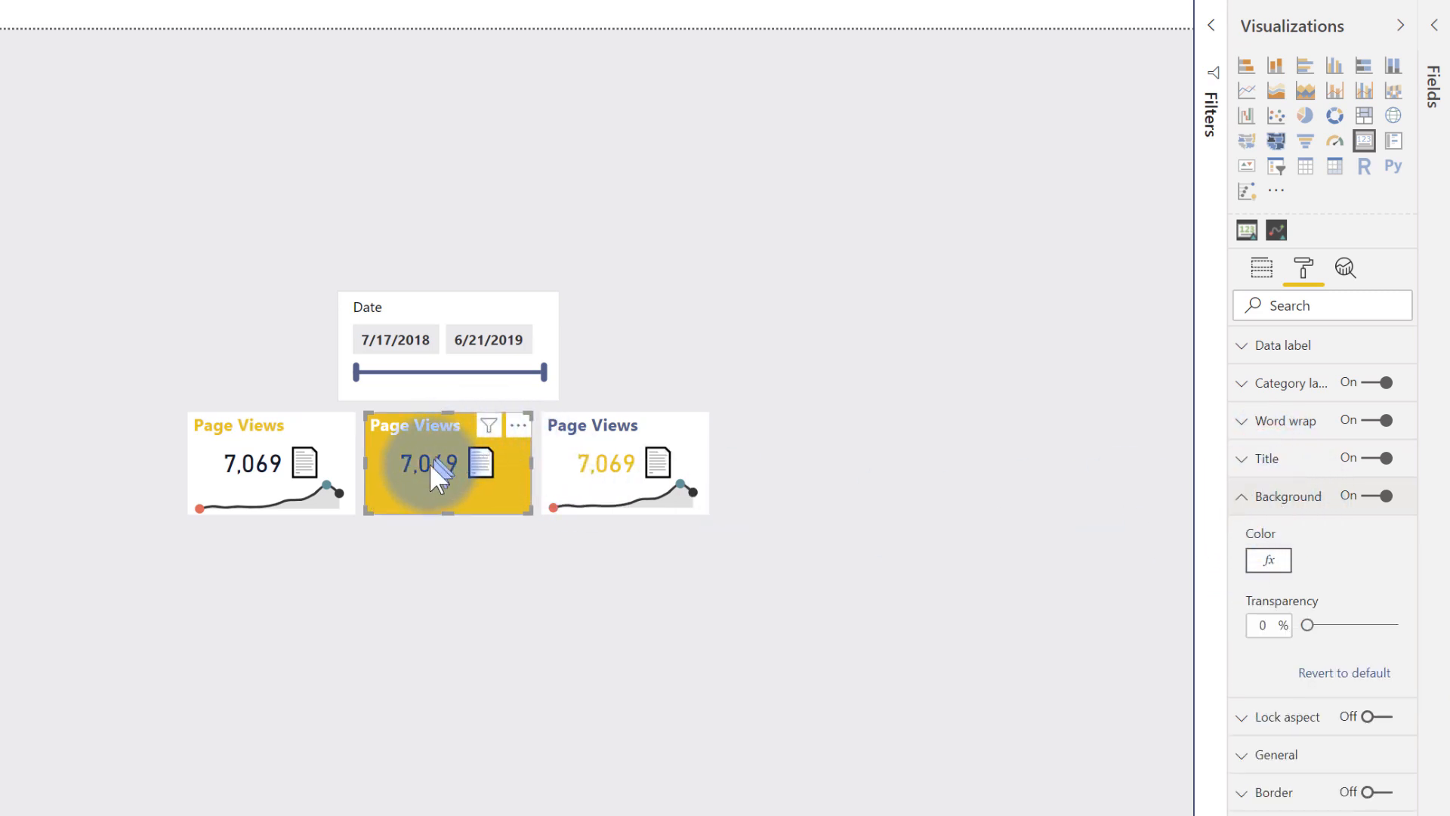
click(1384, 497)
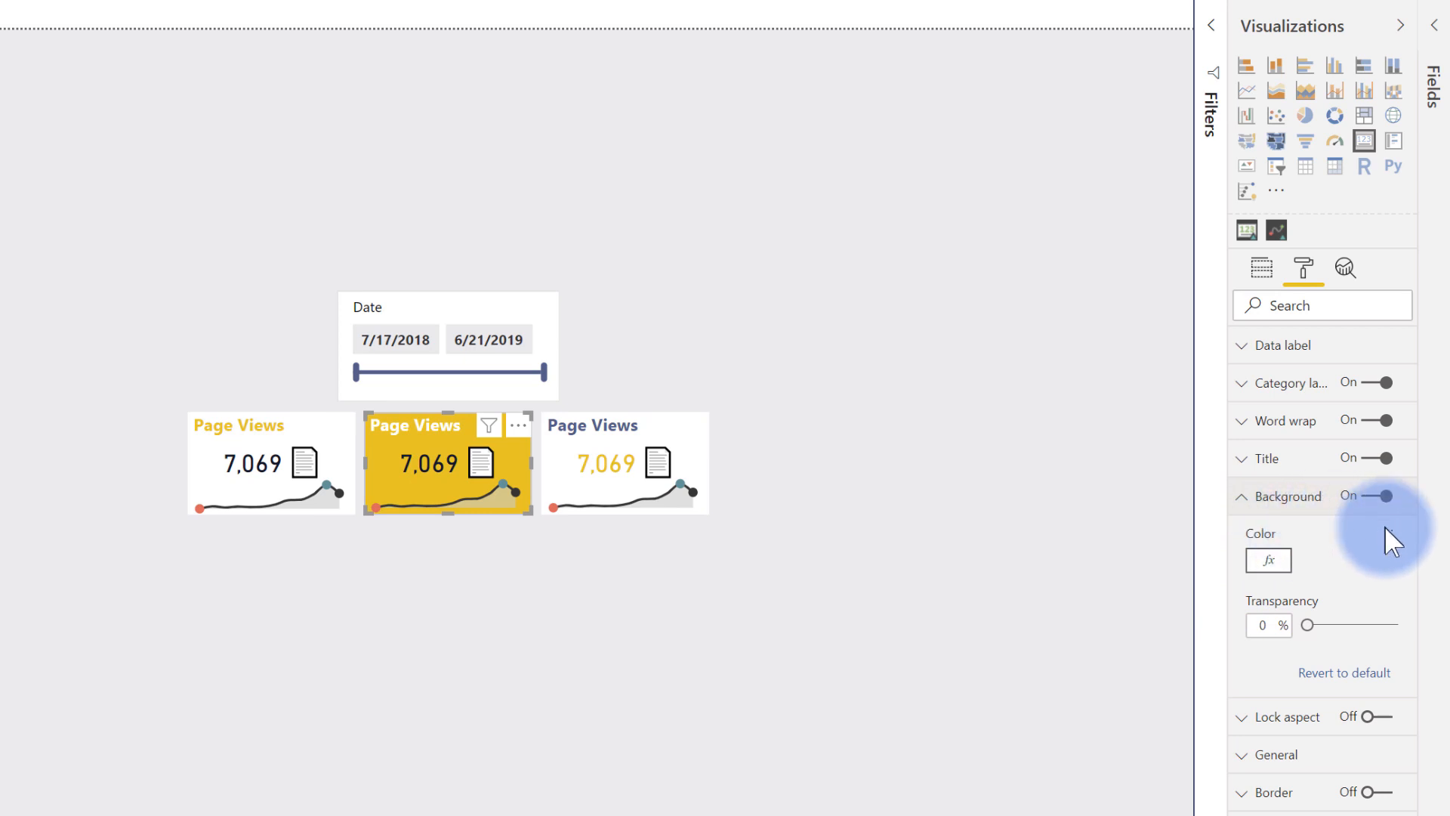
click(1268, 560)
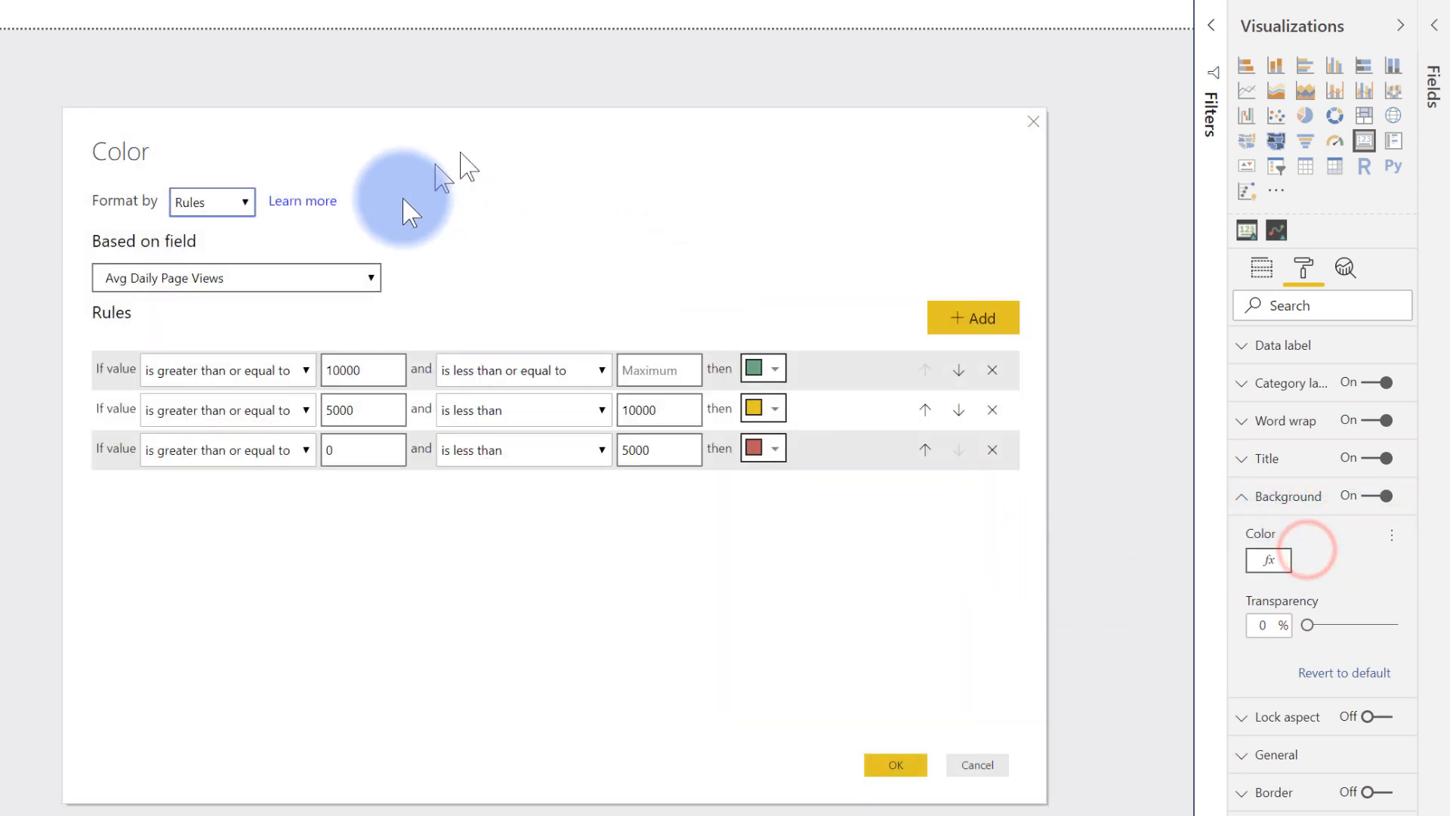
click(975, 765)
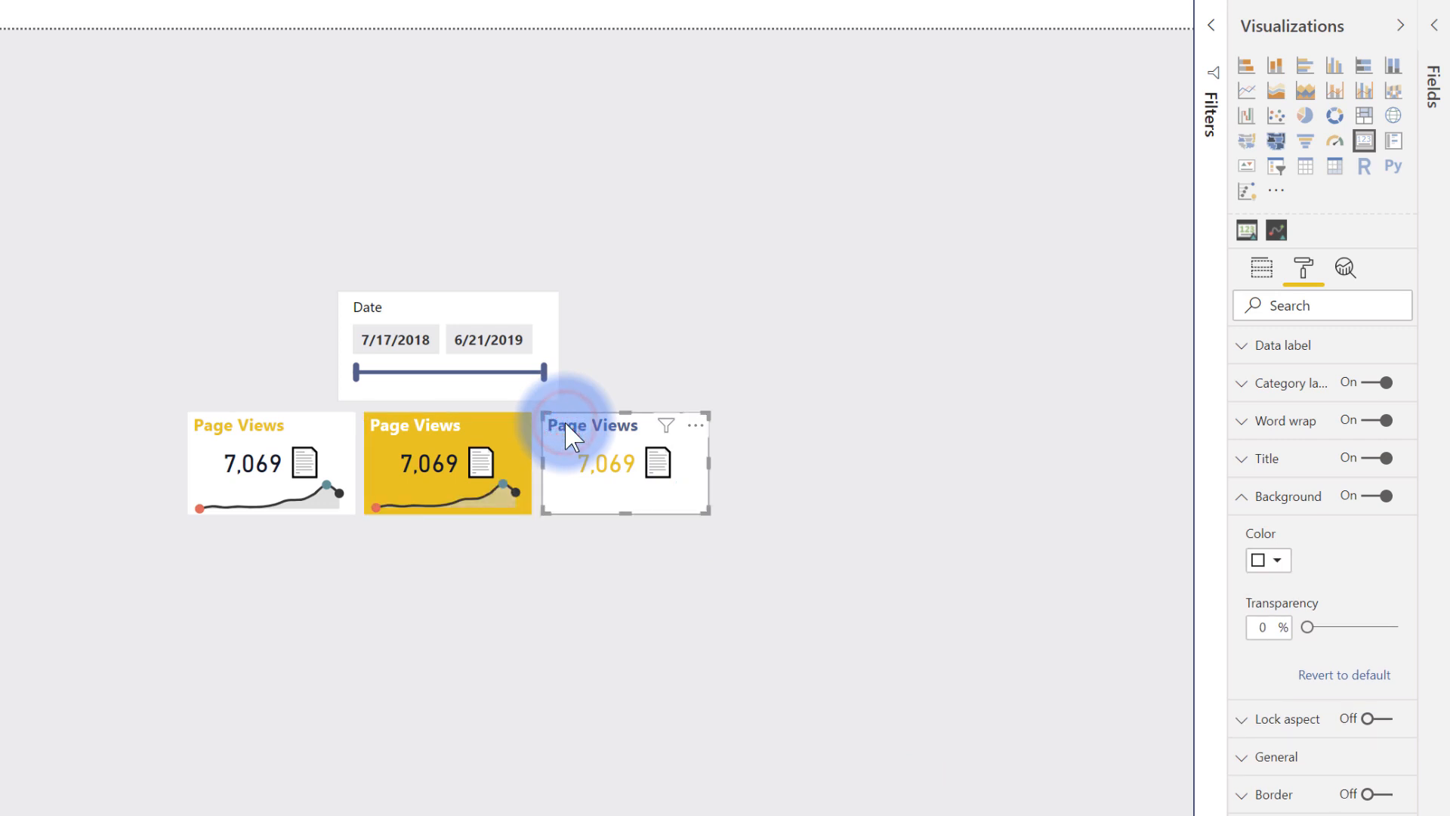
click(1282, 346)
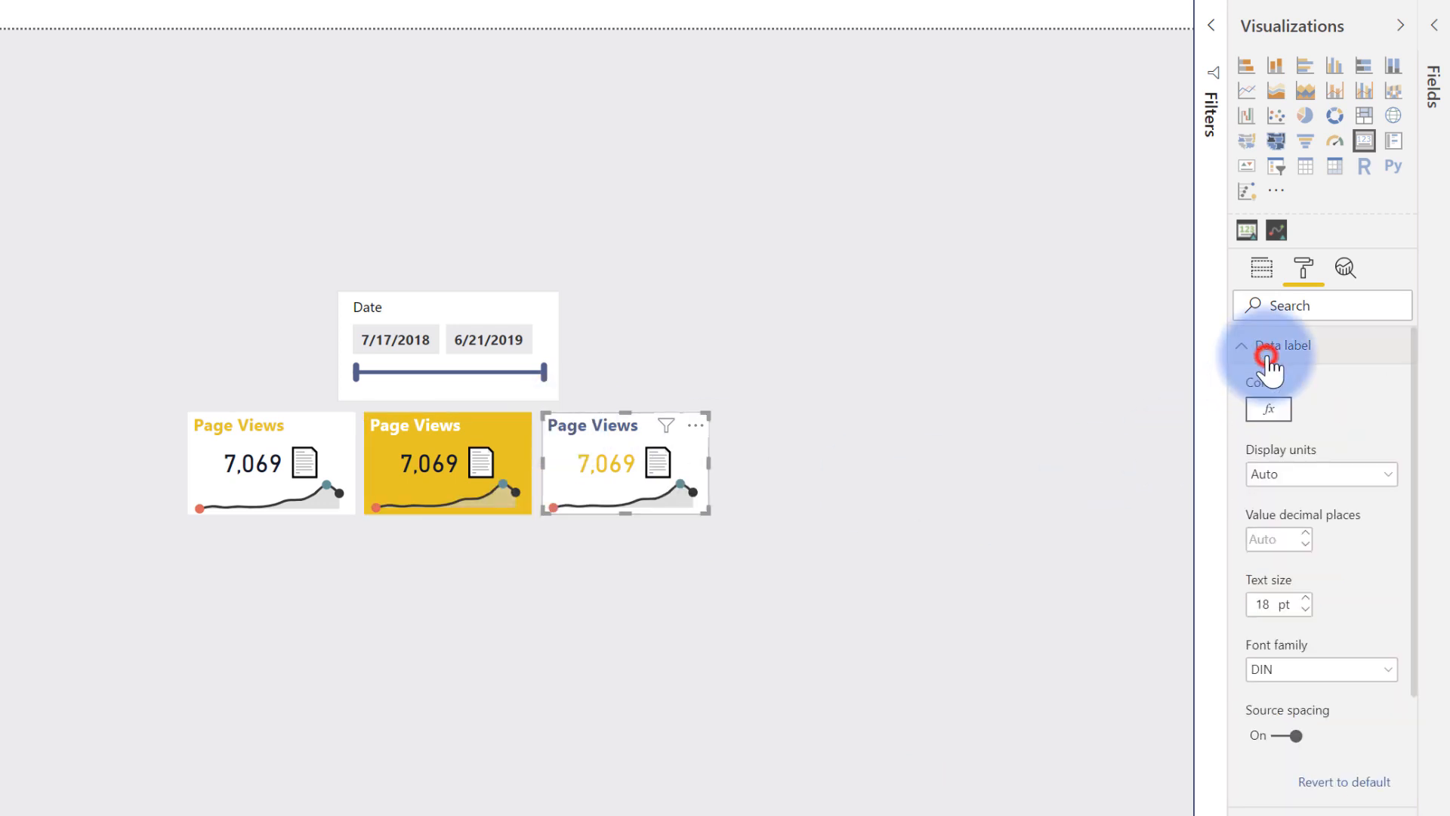